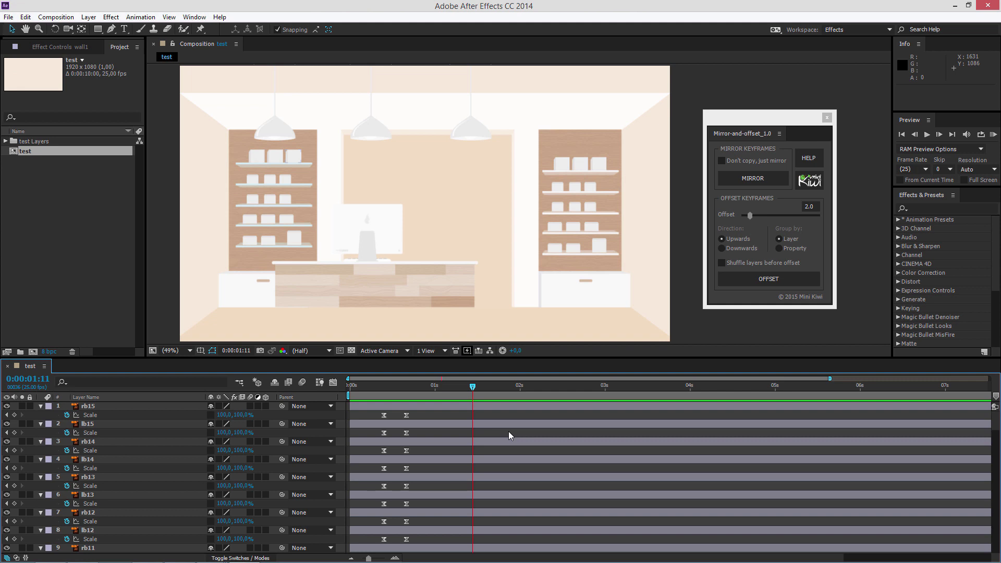
- Scrub the timeline to preview the shelf items scaling into the shop interior
{"action": "scroll", "scroll_direction": "down", "scroll_amount": 3}
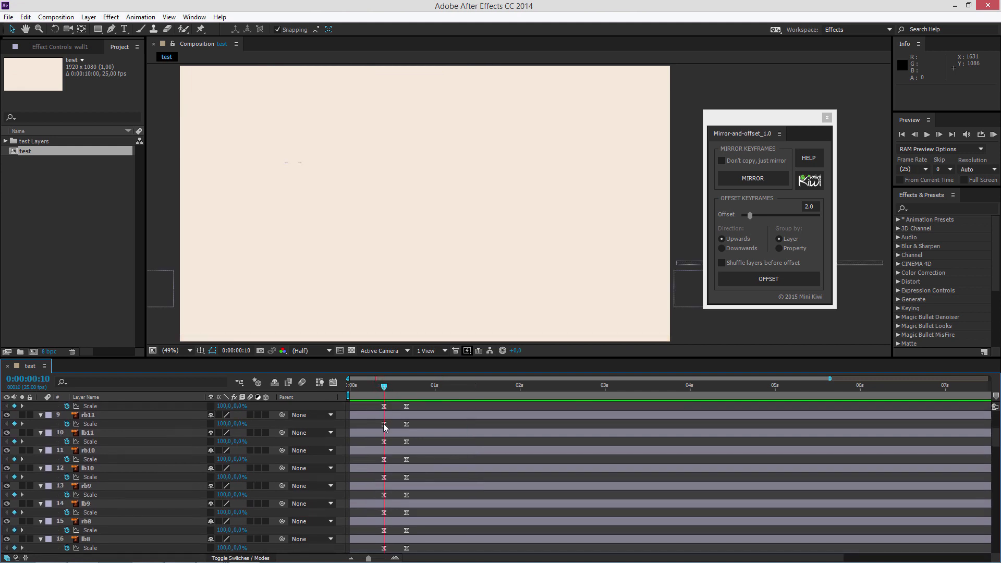
{"action": "left_click", "coordinate": [394, 386]}
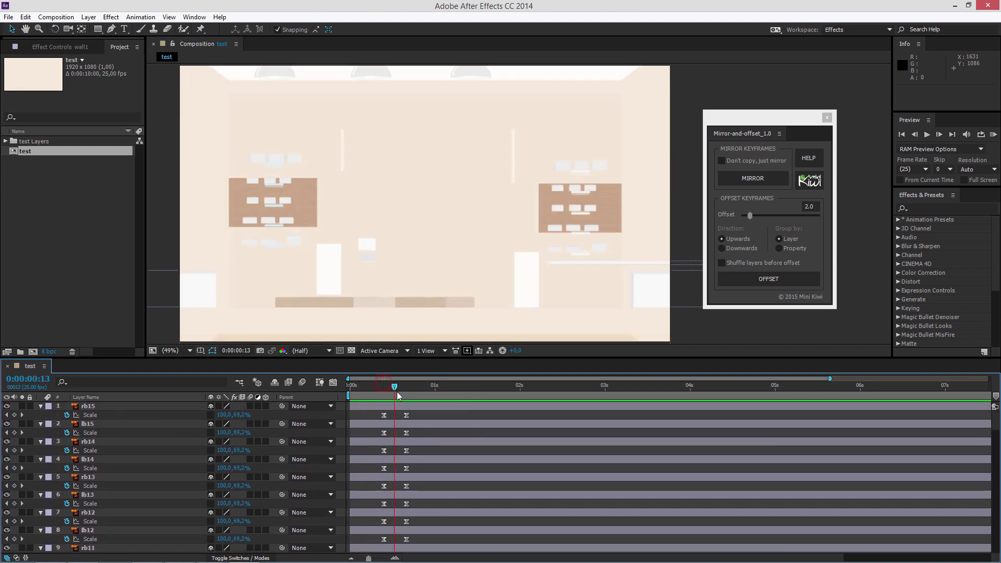
{"action": "left_click_drag", "start_coordinate": [395, 386], "coordinate": [388, 386]}
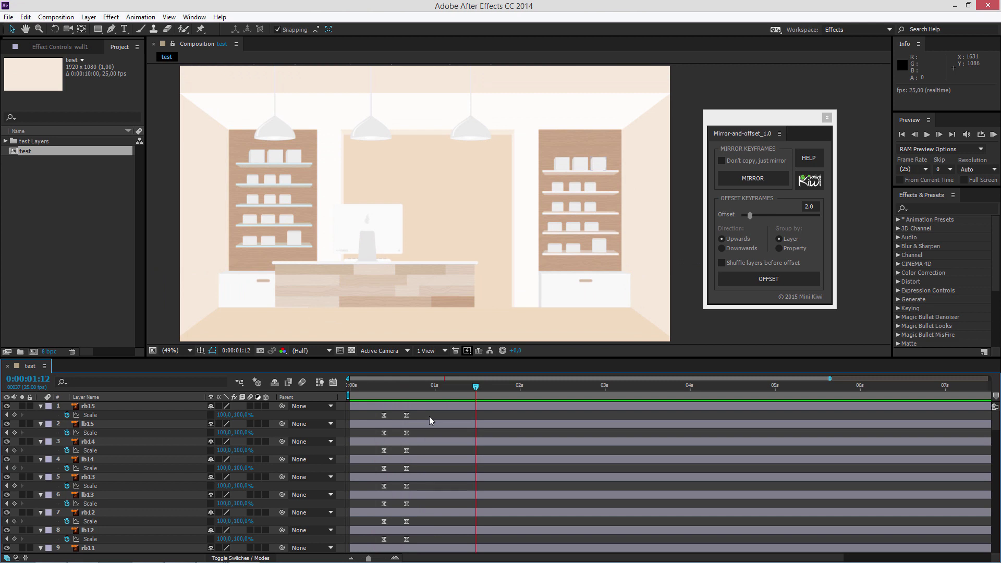
{"action": "mouse_move", "coordinate": [438, 443]}
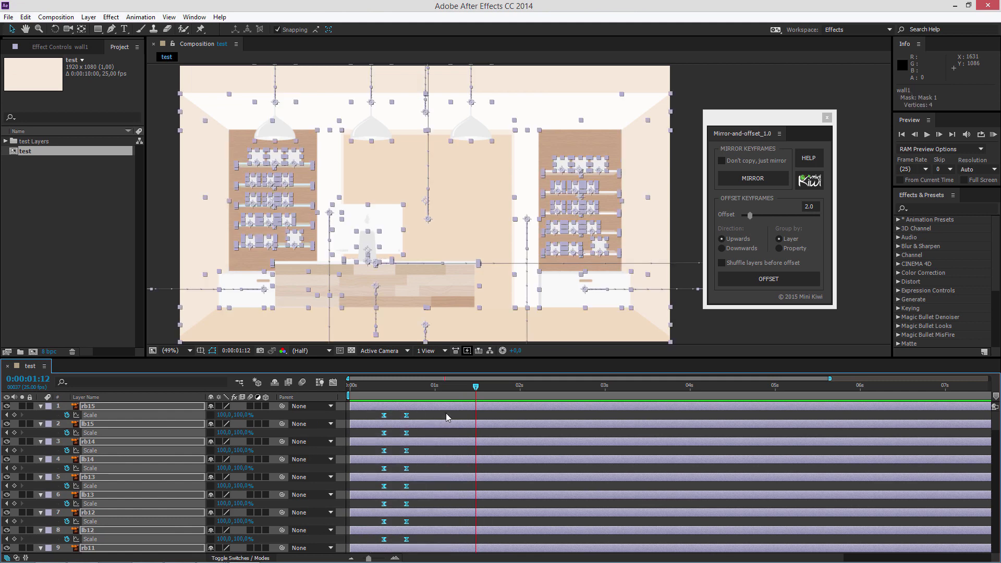
{"action": "mouse_move", "coordinate": [751, 215]}
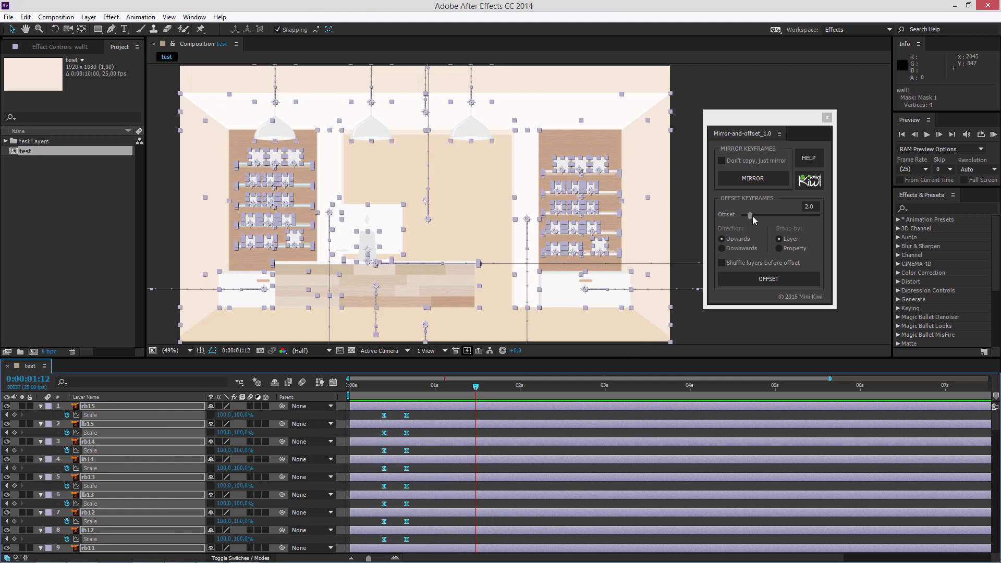
- Lower the Mirror-and-offset Offset slider from 2.0 to 1.0 for the selected layers
{"action": "left_click_drag", "start_coordinate": [753, 216], "coordinate": [744, 216]}
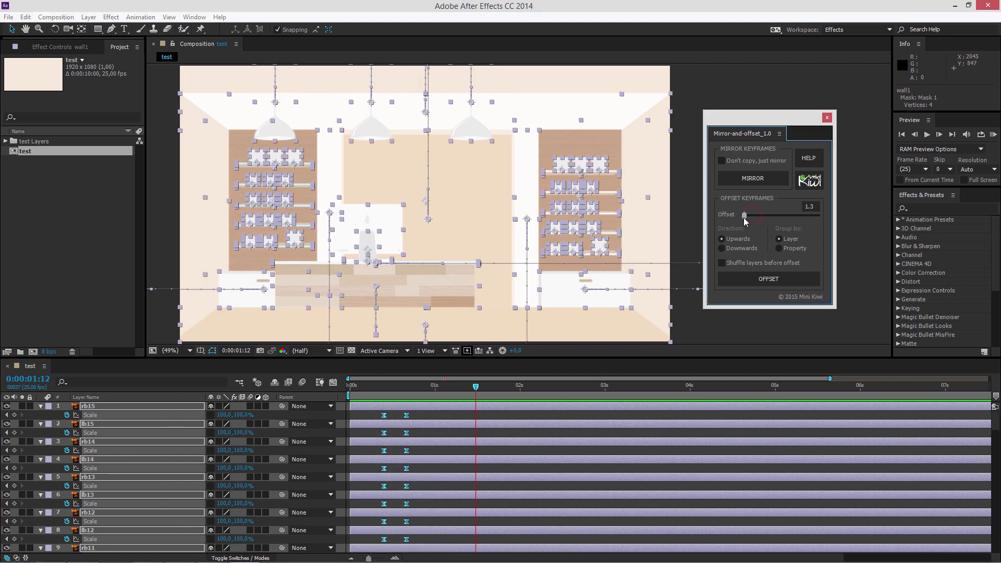
{"action": "left_click_drag", "start_coordinate": [744, 215], "coordinate": [741, 215]}
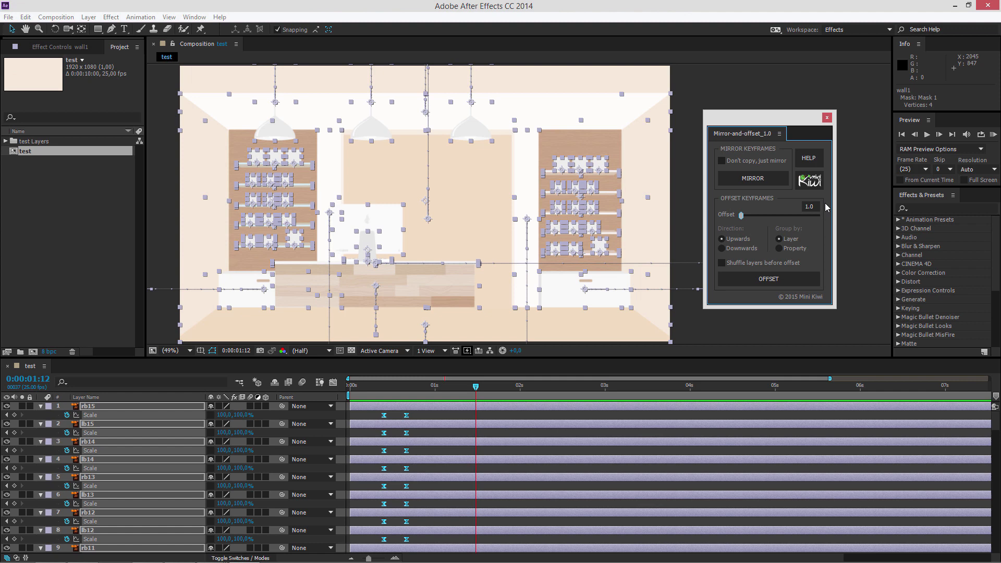
{"action": "mouse_move", "coordinate": [813, 236]}
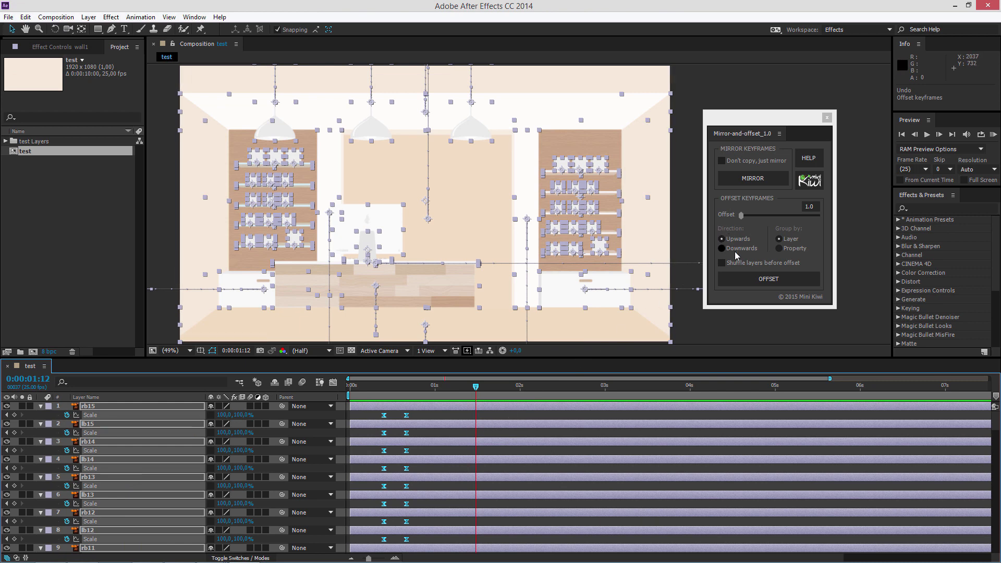
- Choose the Downwards direction and run OFFSET to stagger the layers' keyframes downwards
{"action": "left_click", "coordinate": [722, 238]}
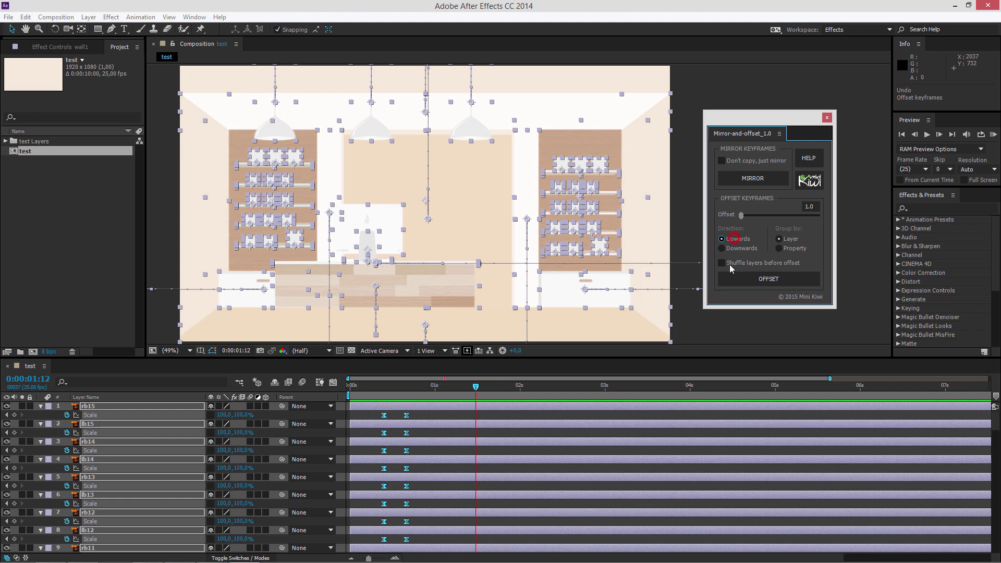
{"action": "left_click", "coordinate": [769, 278]}
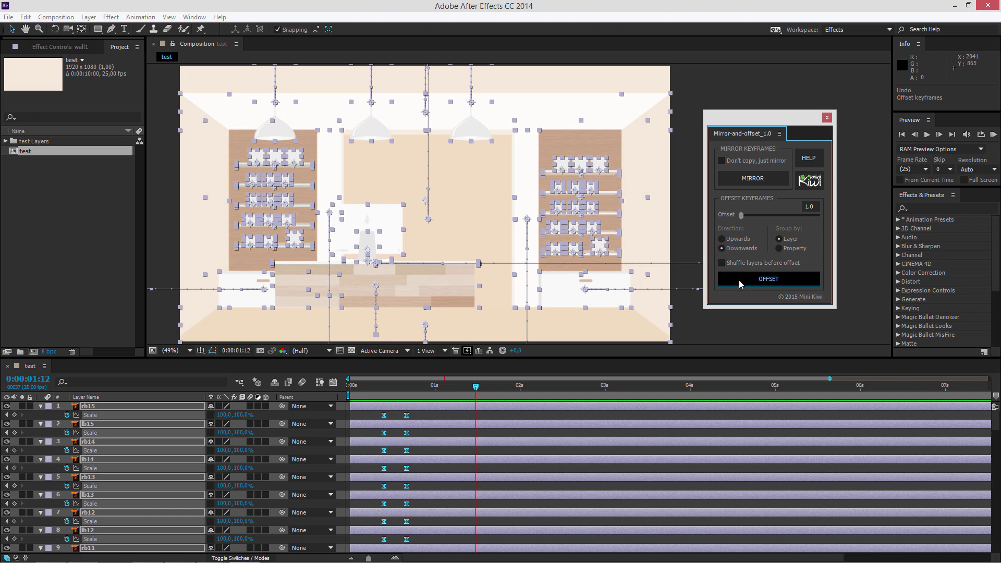
{"action": "left_click", "coordinate": [769, 279]}
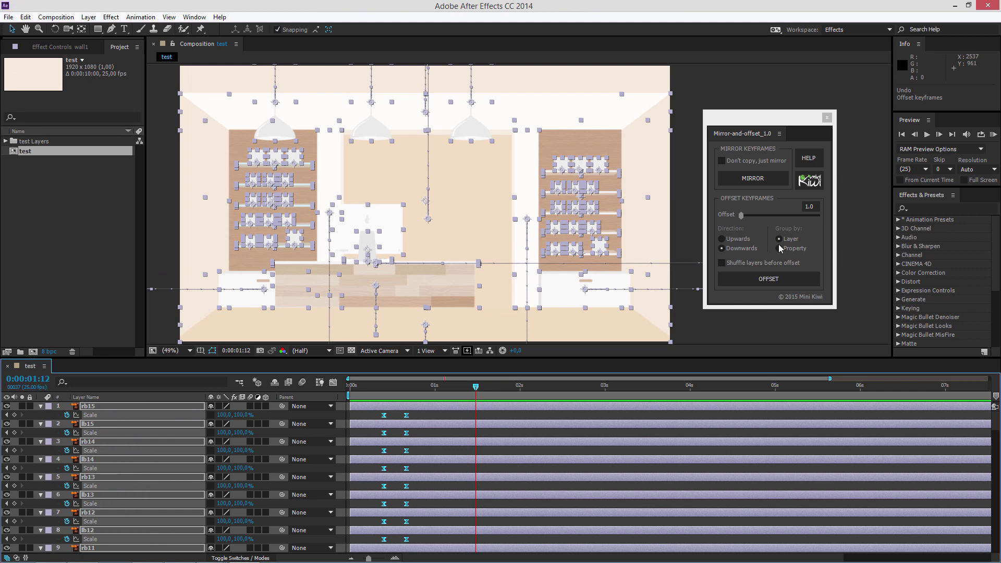
- Run OFFSET again and check the wallback layer's keyframes in the timeline
{"action": "left_click", "coordinate": [769, 278]}
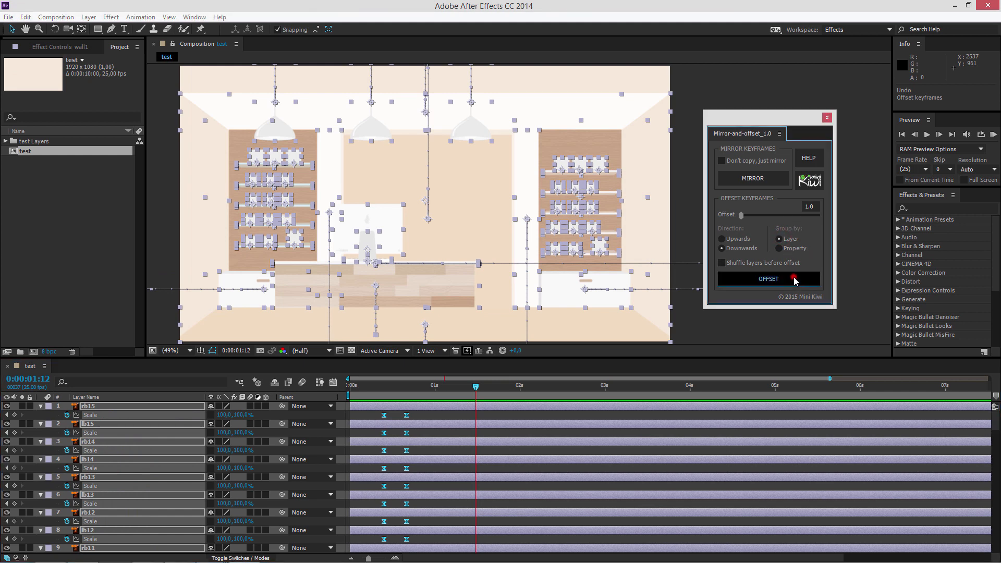
{"action": "left_click", "coordinate": [769, 279]}
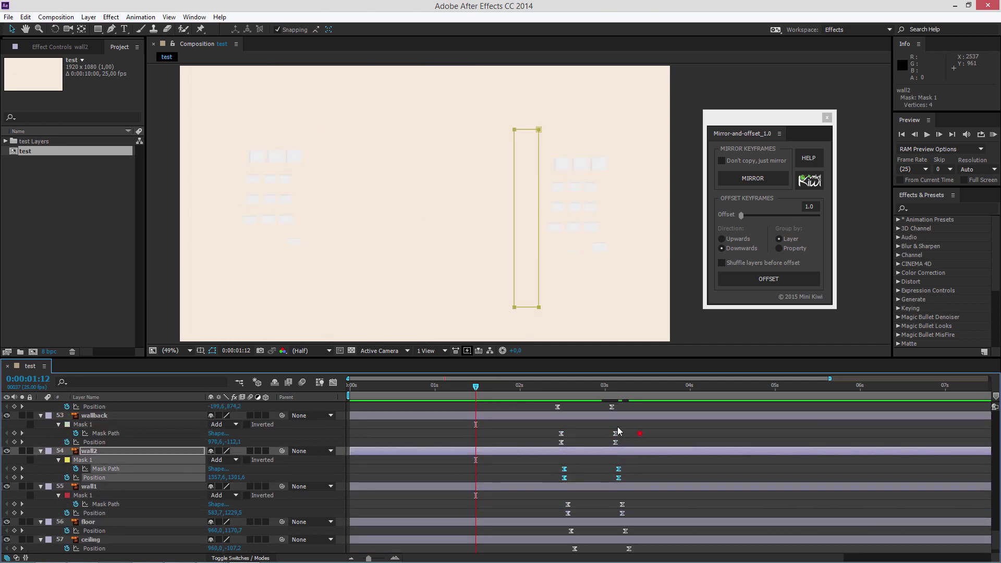
{"action": "left_click", "coordinate": [94, 415]}
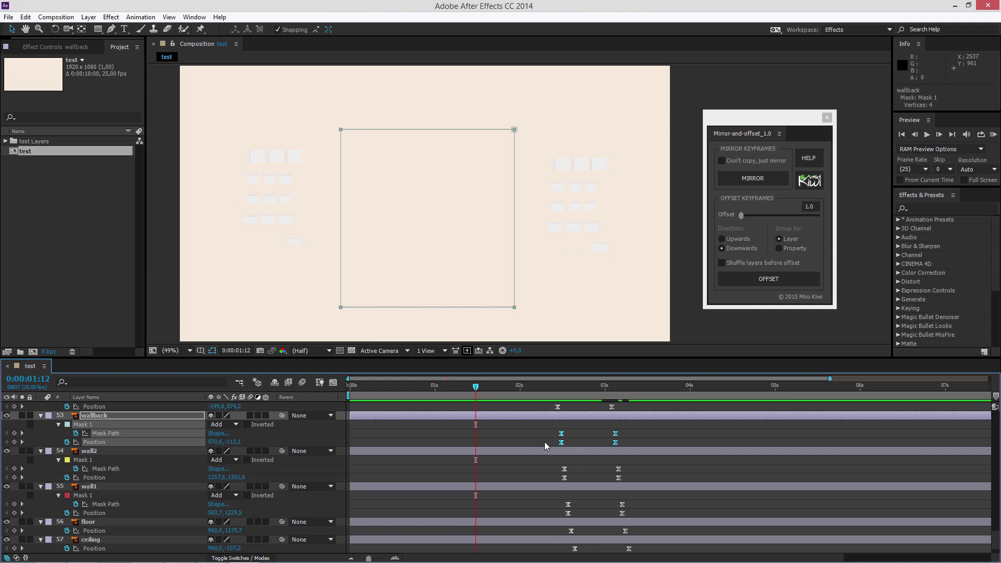
- Re-offset grouped by property and check the wall2 Position keyframe timing
{"action": "left_click", "coordinate": [769, 279]}
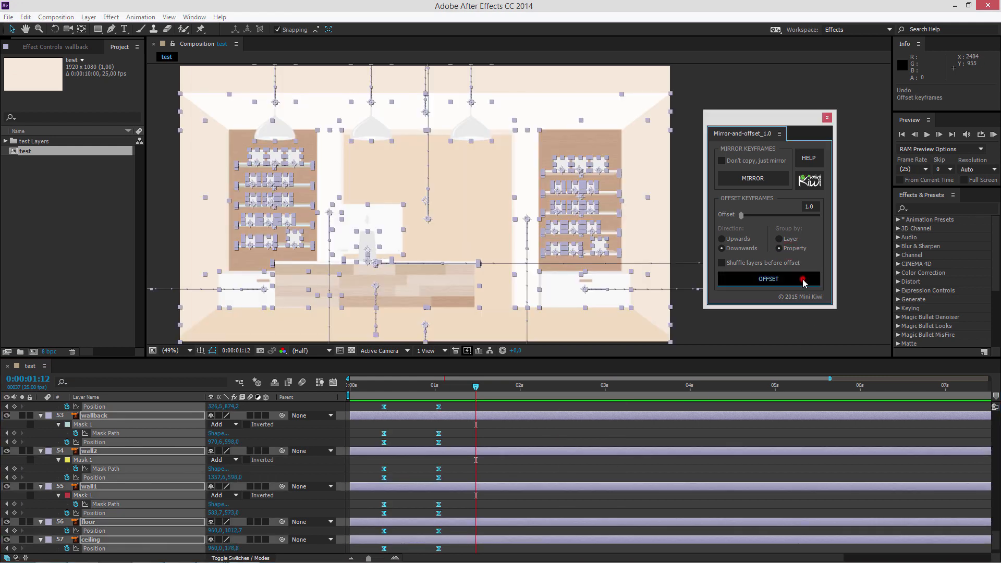
{"action": "left_click", "coordinate": [769, 278]}
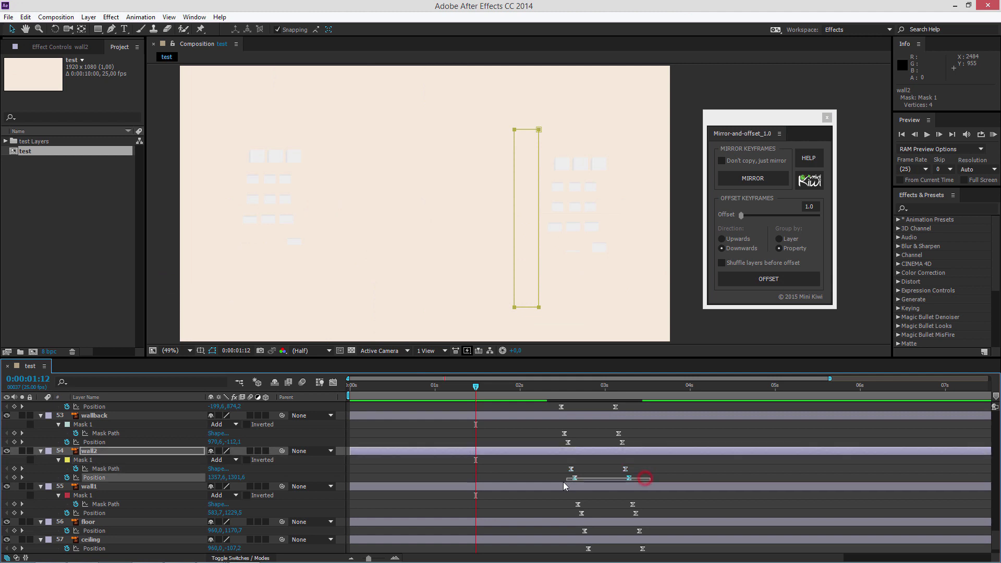
{"action": "left_click", "coordinate": [94, 415]}
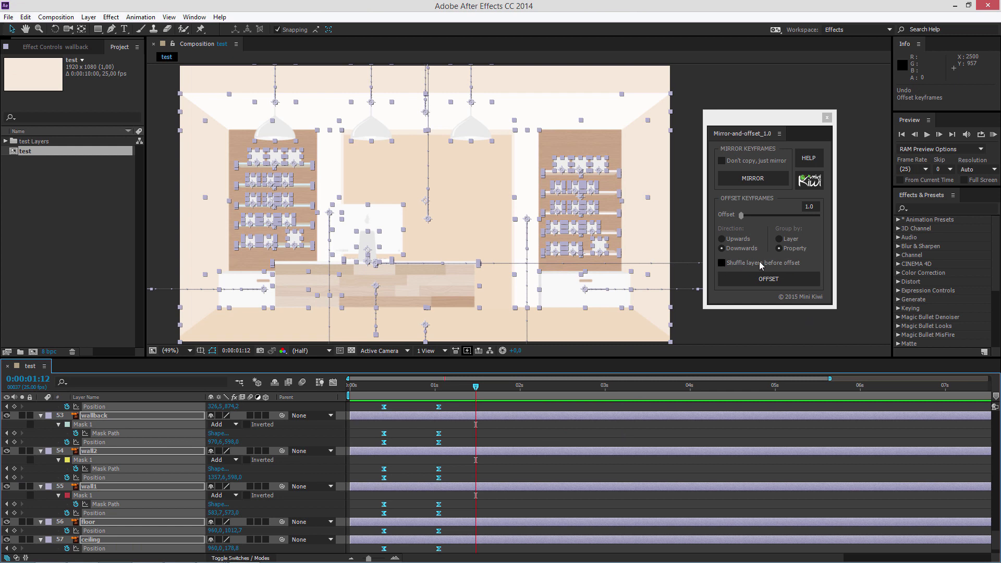
- Enable 'Shuffle layers before offset' and restagger the keyframes in random layer order
{"action": "left_click", "coordinate": [722, 263]}
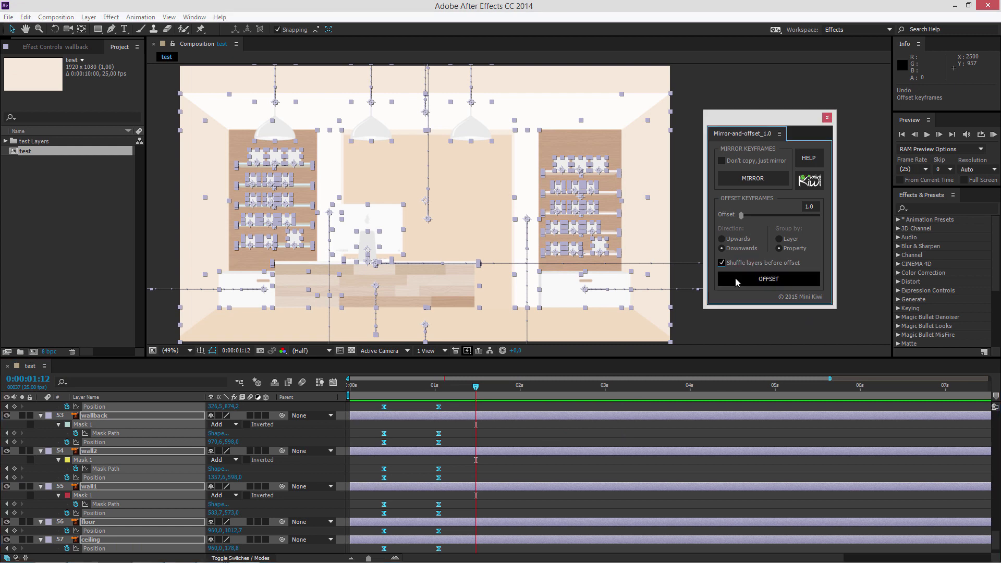
{"action": "left_click", "coordinate": [769, 278]}
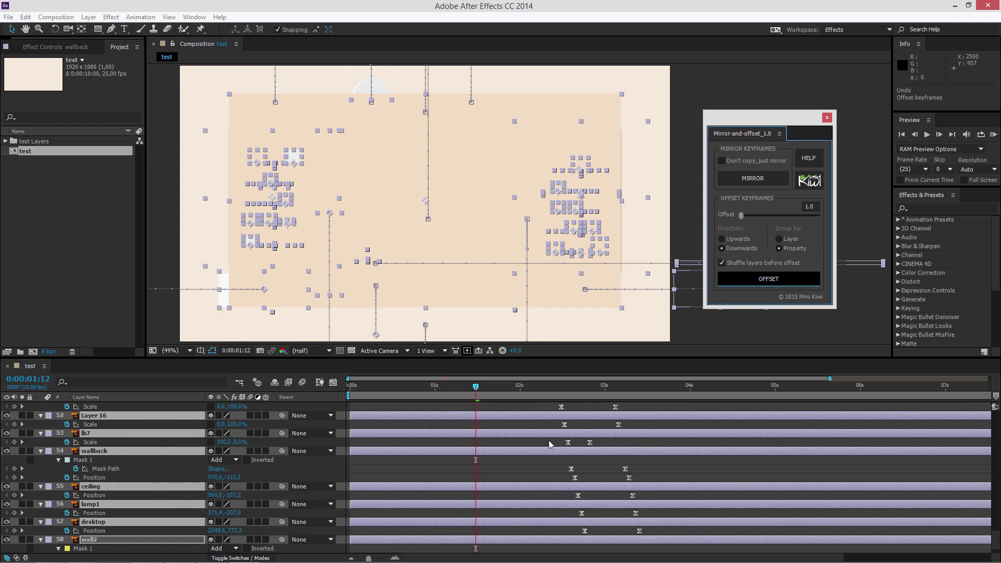
{"action": "mouse_move", "coordinate": [548, 485]}
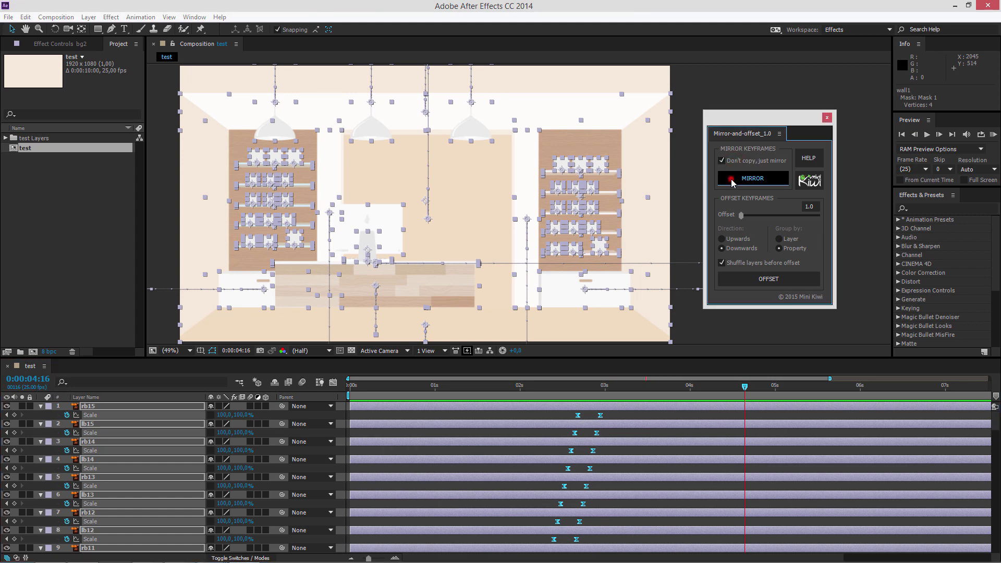
- Enable 'Don't copy, just mirror' so the rb shelf Scale keyframes reverse in place
{"action": "left_click", "coordinate": [754, 178]}
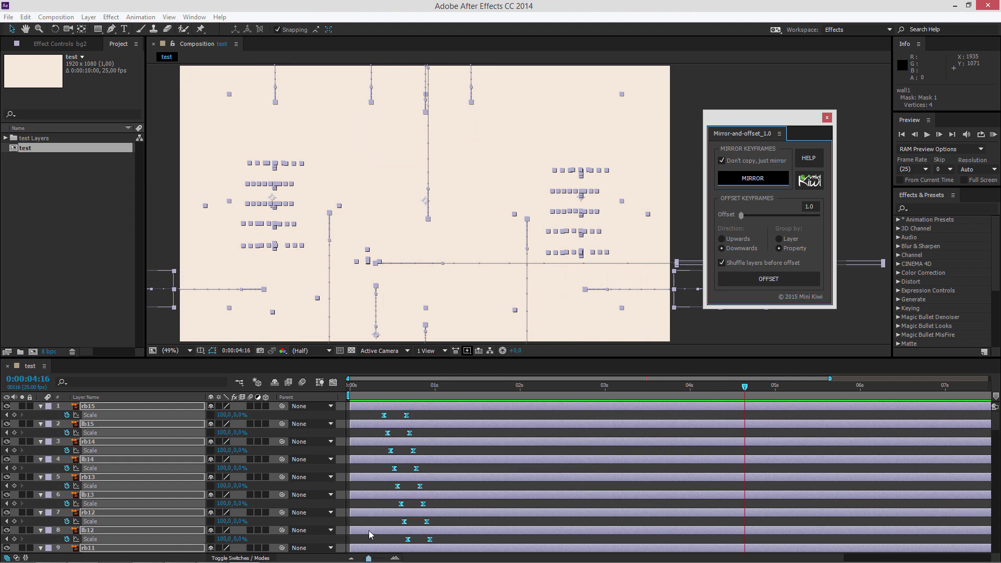